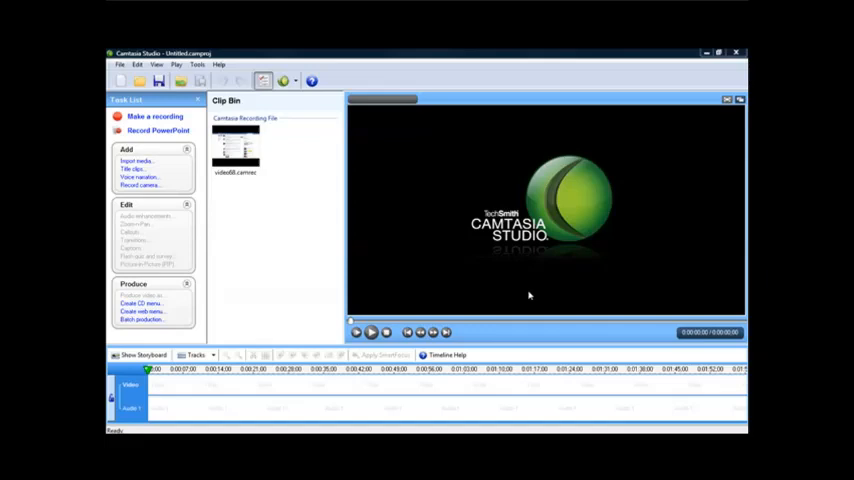
Step: Load video68.camrec from the Clip Bin into the preview window
click(234, 148)
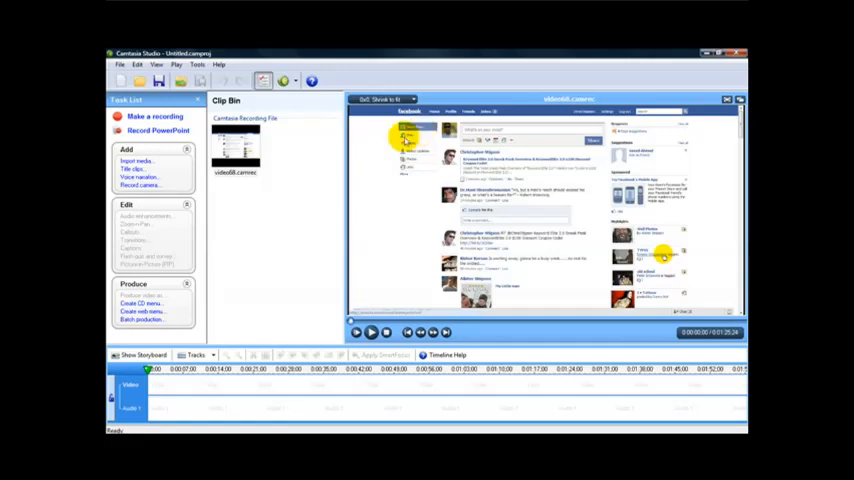
Step: Add video68.camrec to the timeline and accept 640×480 project dimensions
right_click(235, 150)
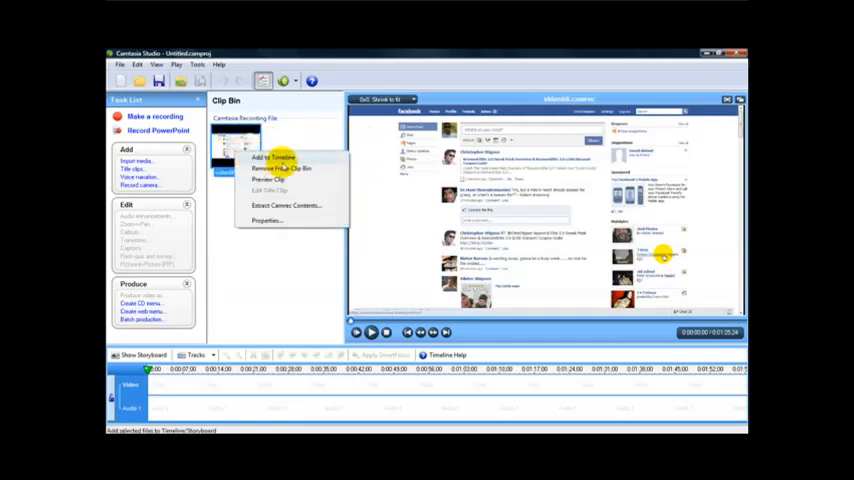
click(272, 158)
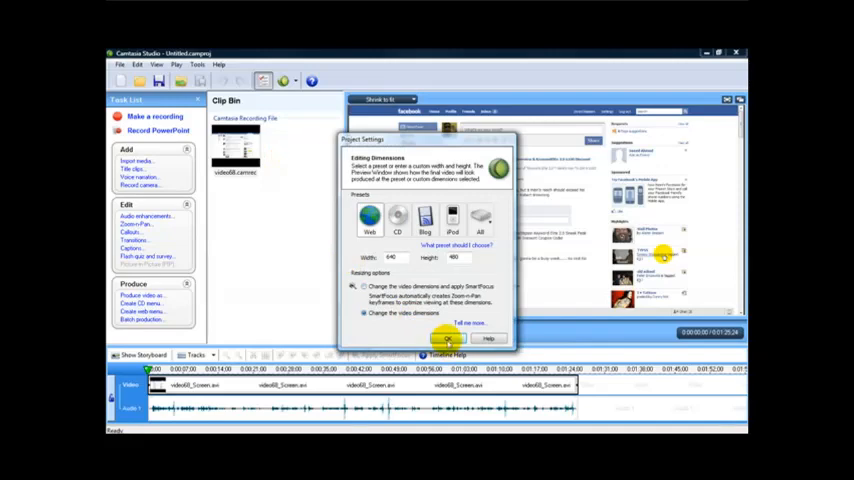
click(444, 338)
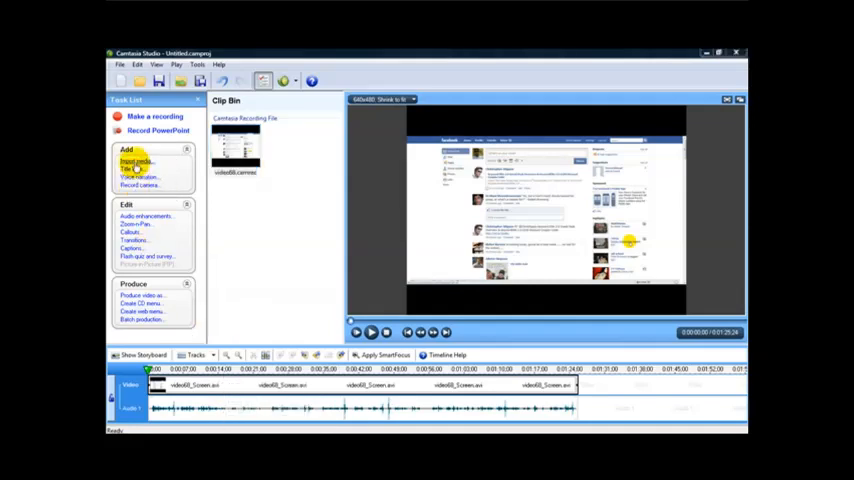
Step: Add a new title clip with the text 'Hello This is a special video'
click(134, 168)
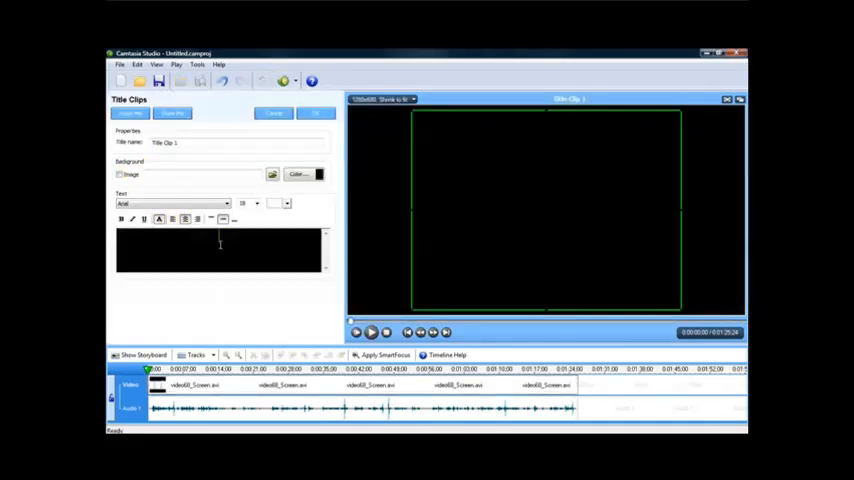
text(Hello This is a s)
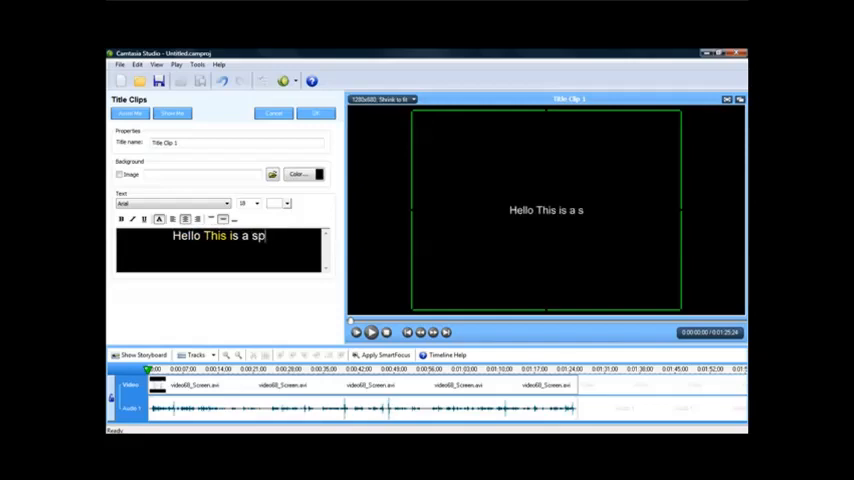
text(pecial video)
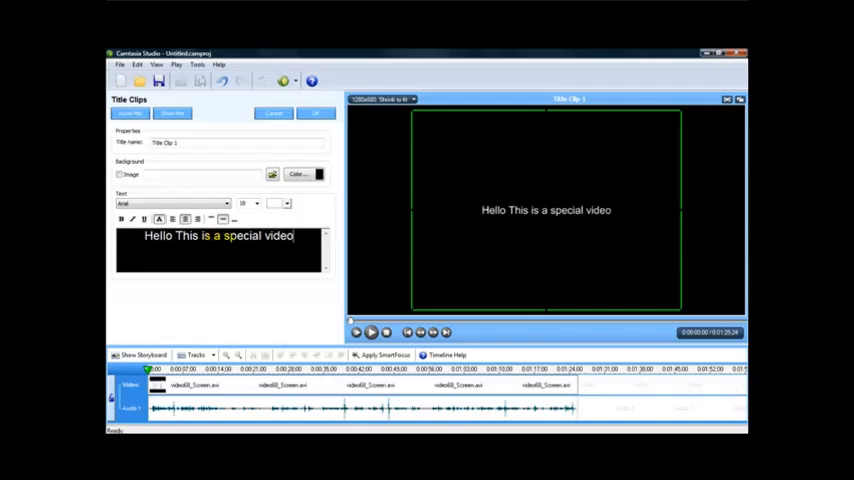
Step: Select the title text, make it green, and give it a yellow background
triple_click(218, 237)
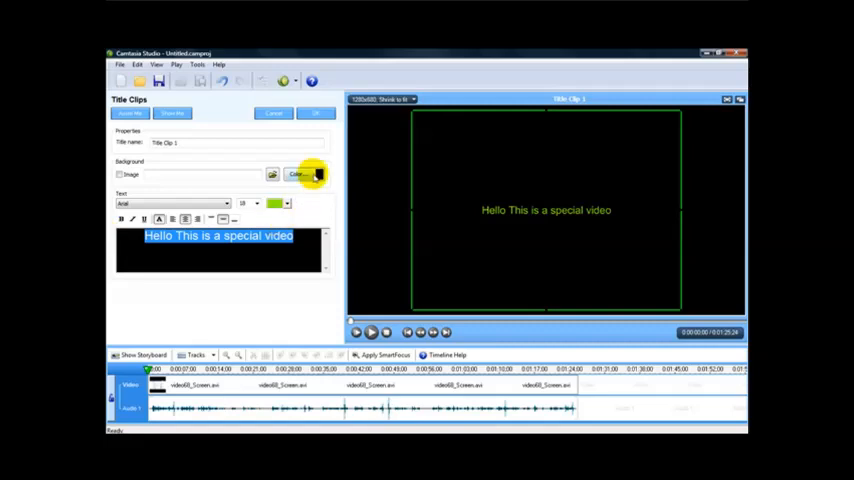
click(297, 174)
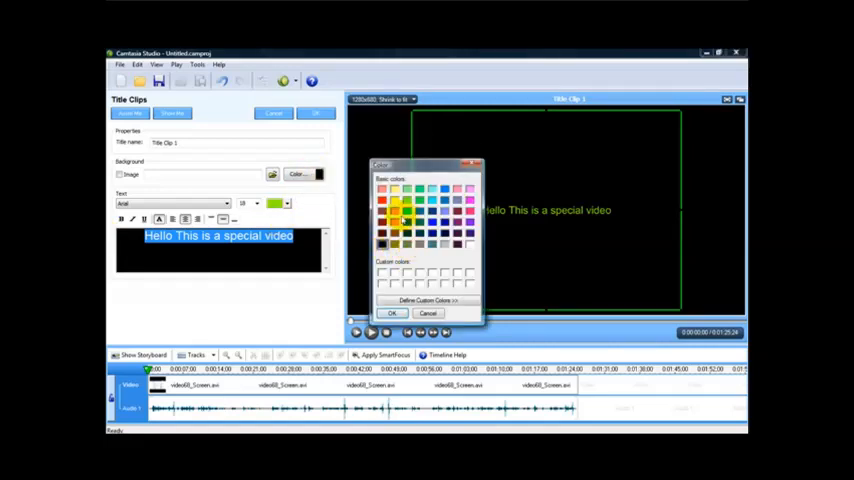
click(392, 313)
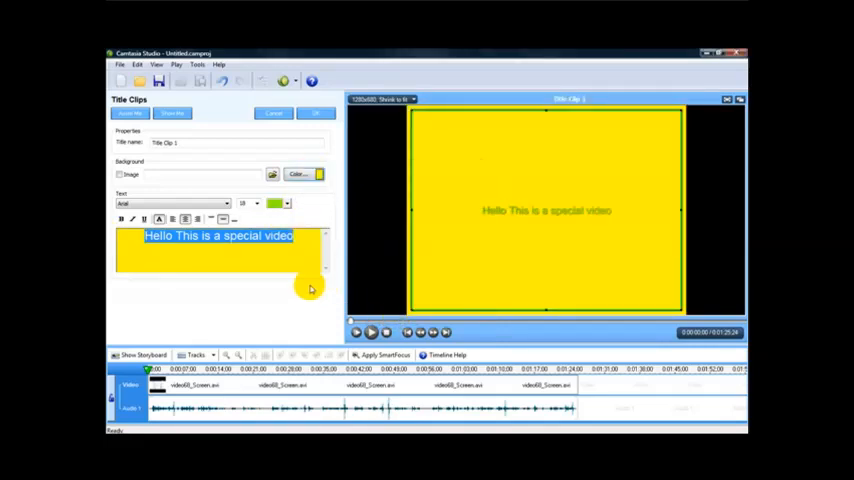